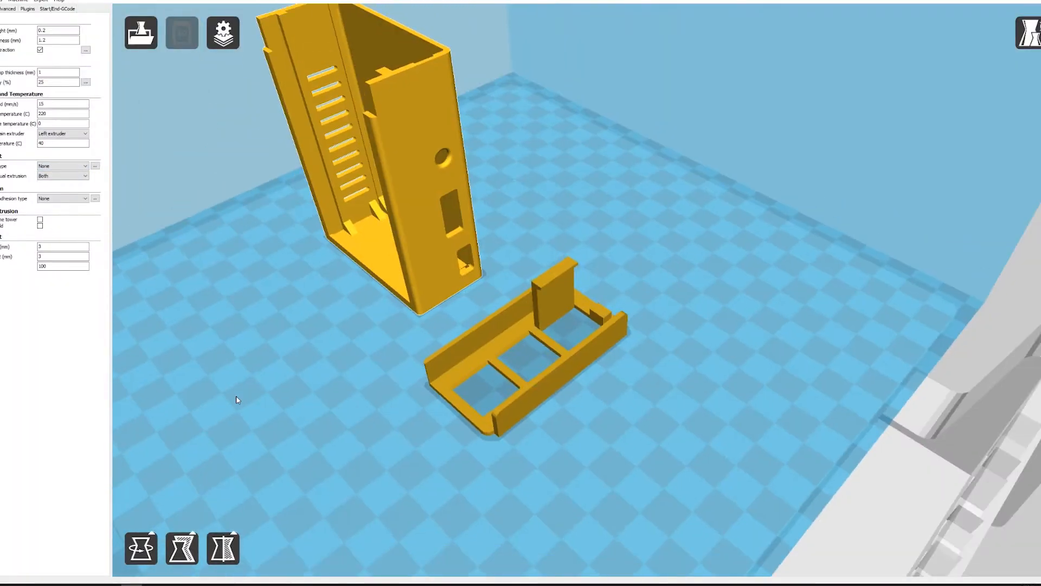
- Slice the two yellow enclosure parts, yielding a roughly two-hour print estimate
click(181, 32)
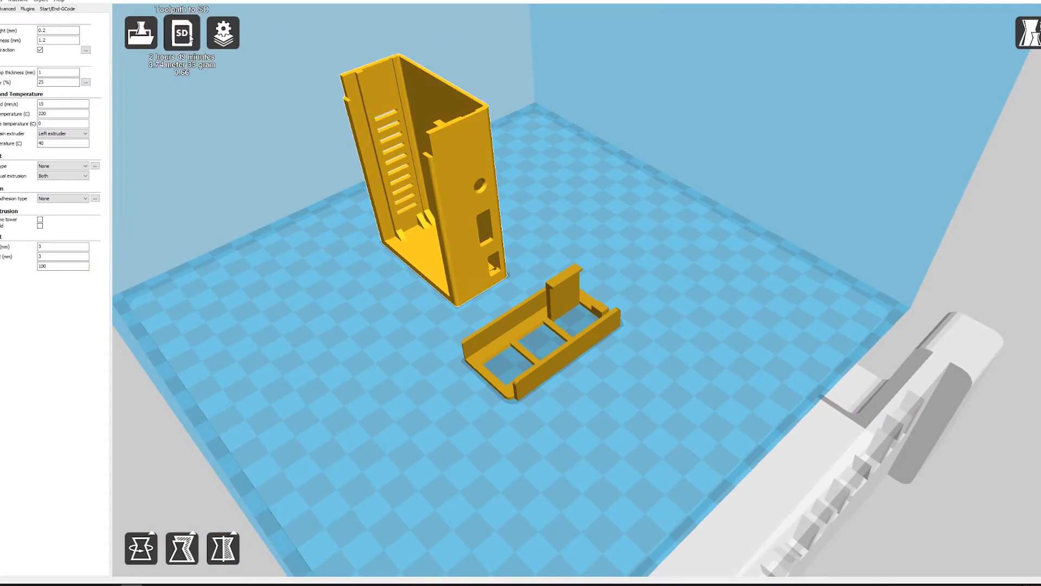